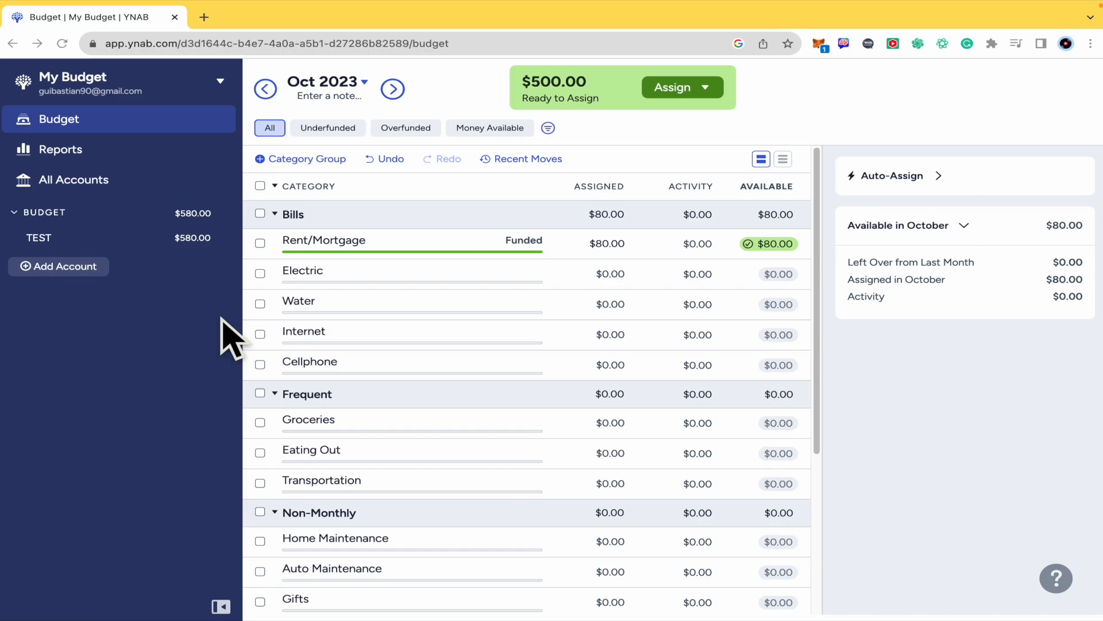
{"action": "mouse_move", "coordinate": [296, 239]}
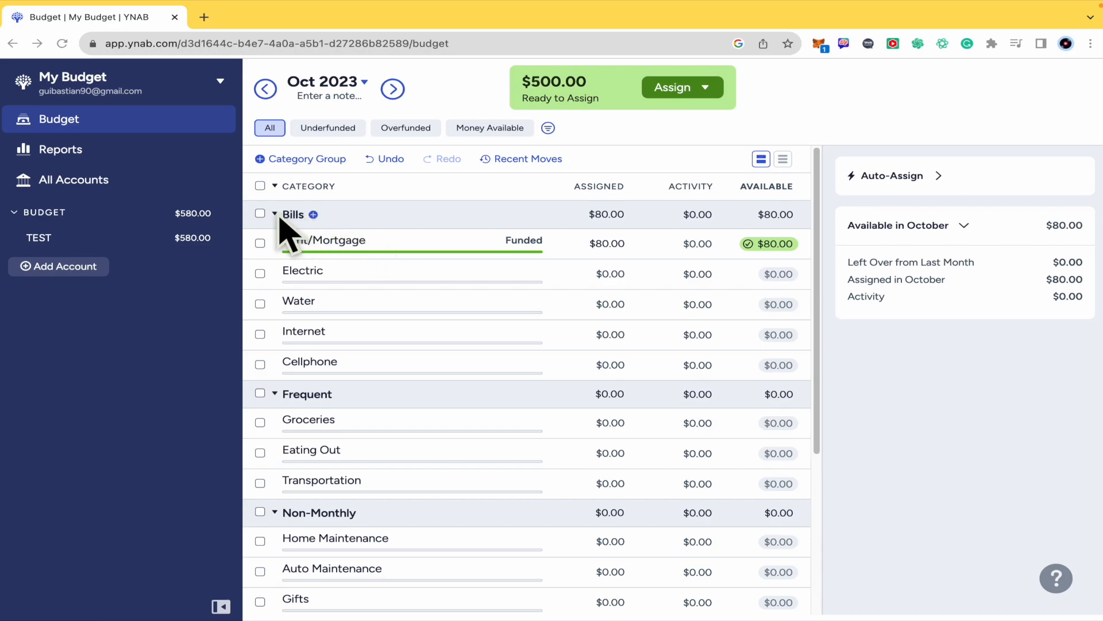
Step: Start a new account and choose the unlinked option
{"action": "scroll", "scroll_direction": "down", "scroll_amount": 3}
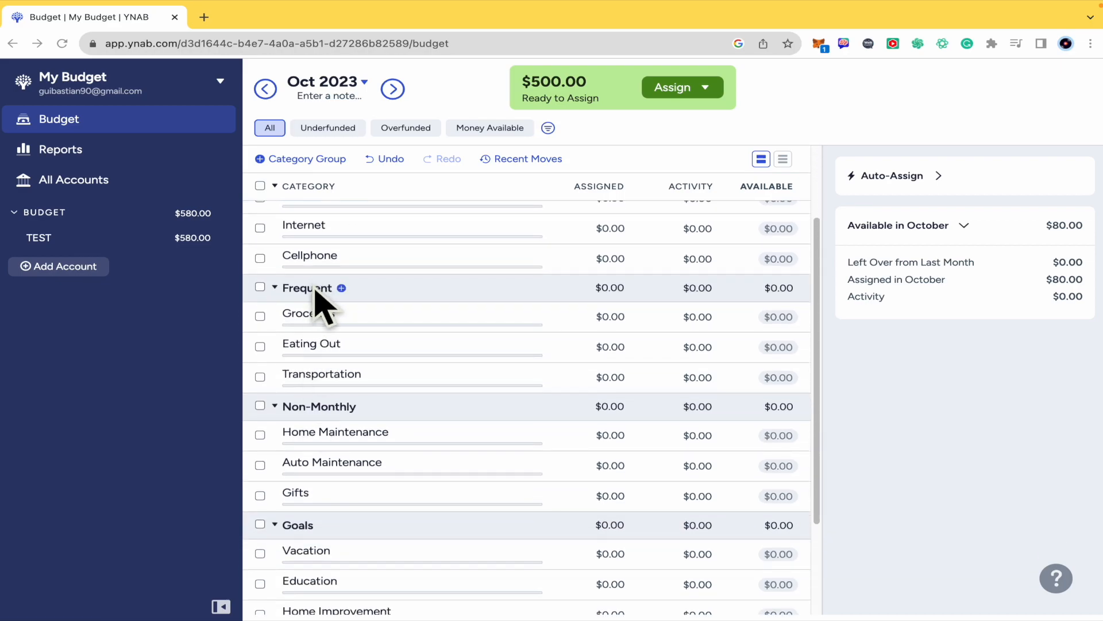
{"action": "mouse_move", "coordinate": [338, 331]}
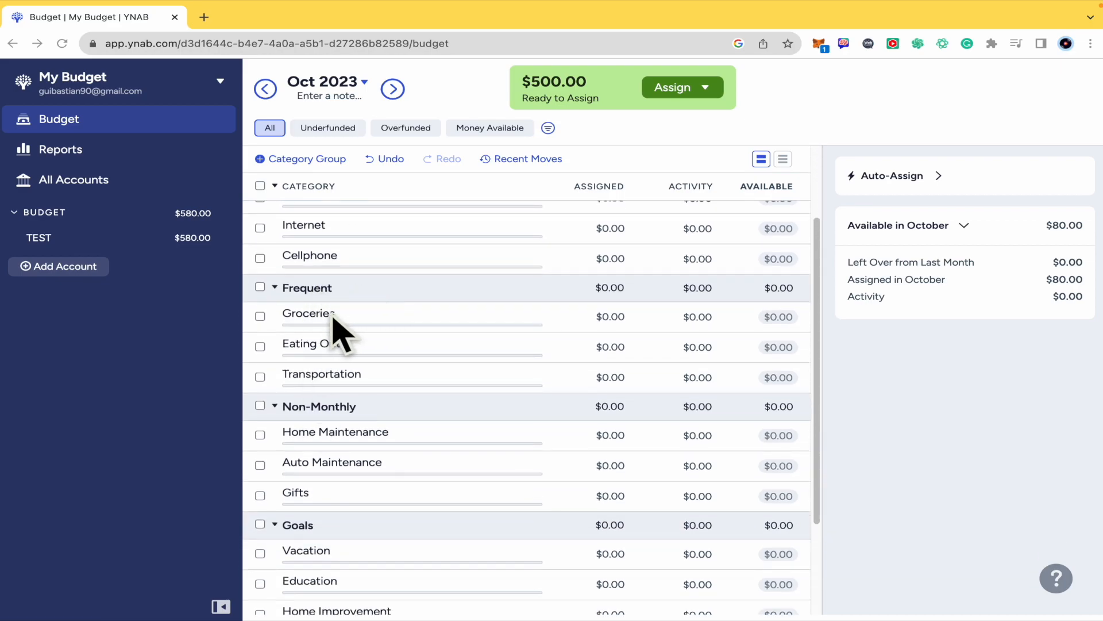
{"action": "scroll", "scroll_direction": "down", "scroll_amount": 3}
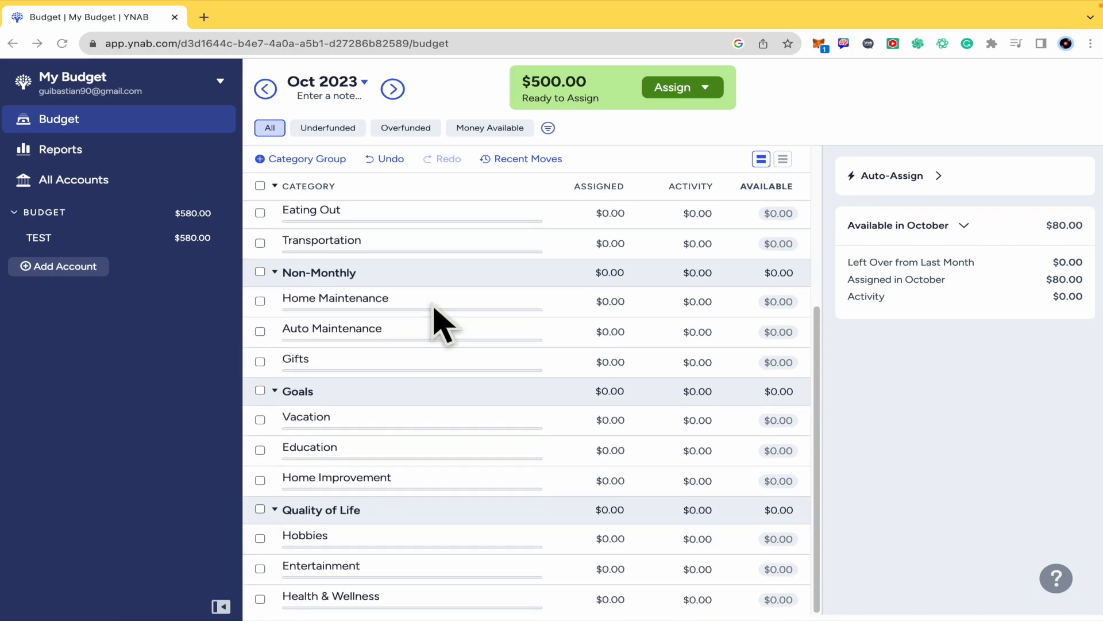
{"action": "mouse_move", "coordinate": [448, 289]}
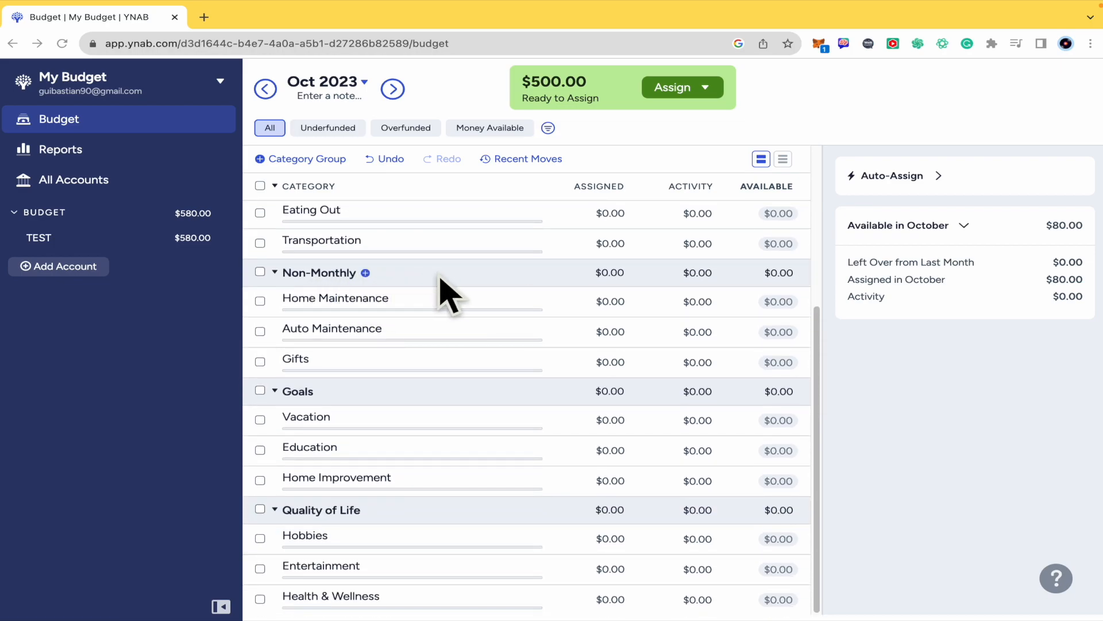
{"action": "mouse_move", "coordinate": [354, 318]}
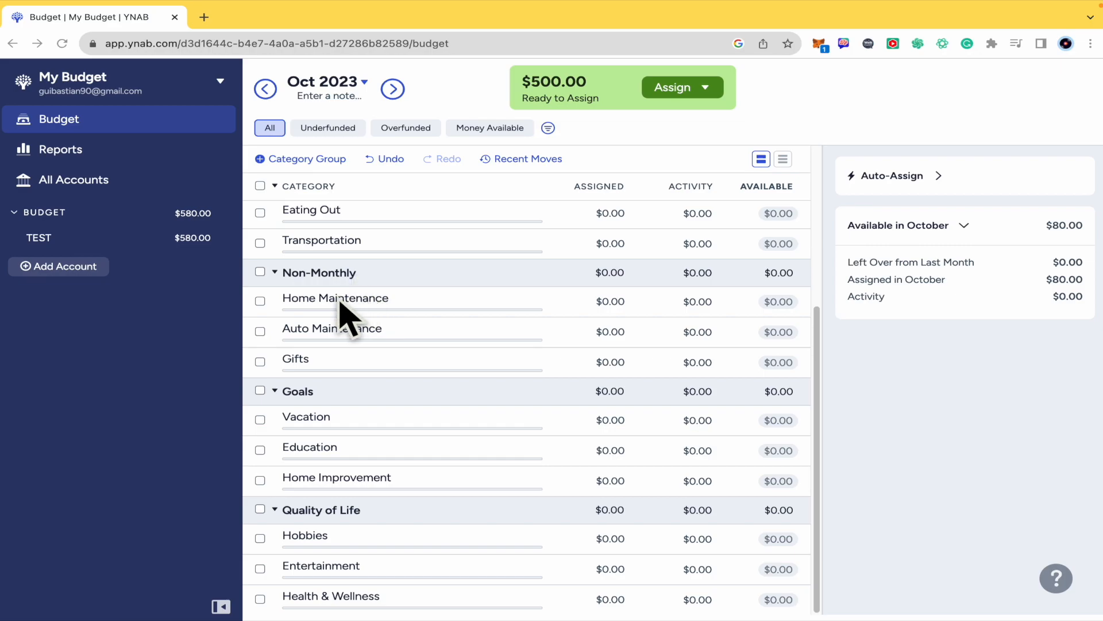
{"action": "mouse_move", "coordinate": [353, 331]}
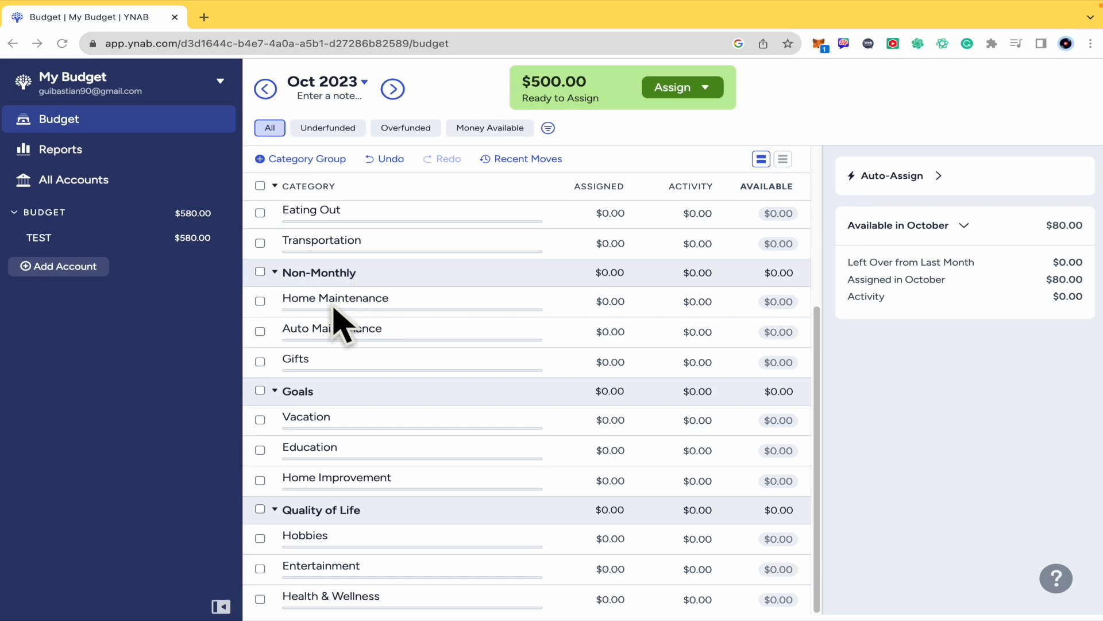
{"action": "mouse_move", "coordinate": [423, 501]}
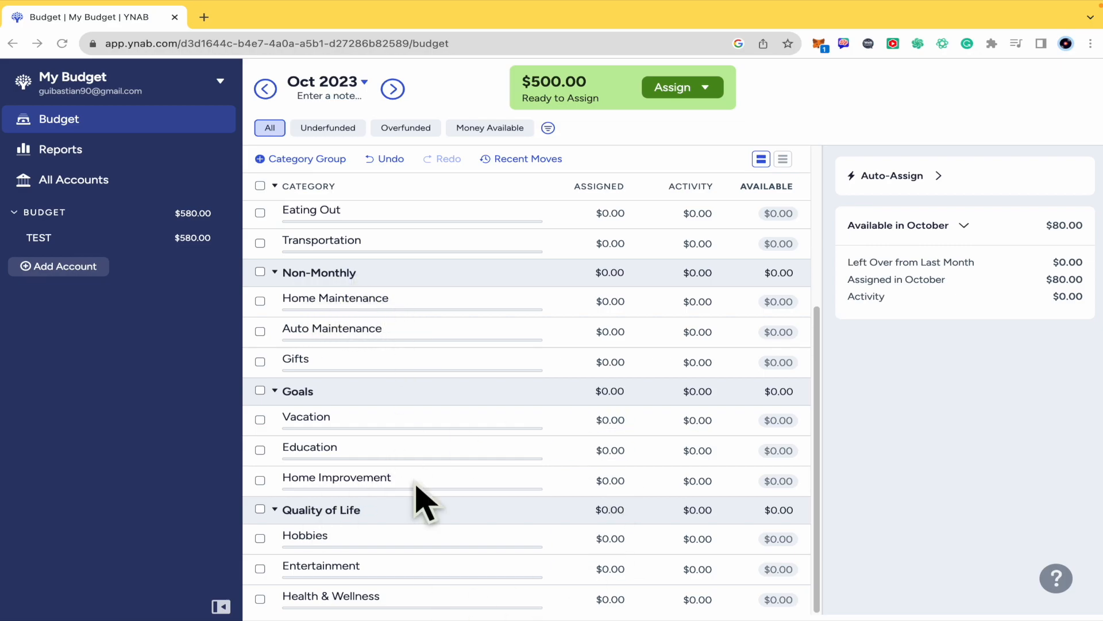
{"action": "scroll", "scroll_direction": "up", "scroll_amount": 3}
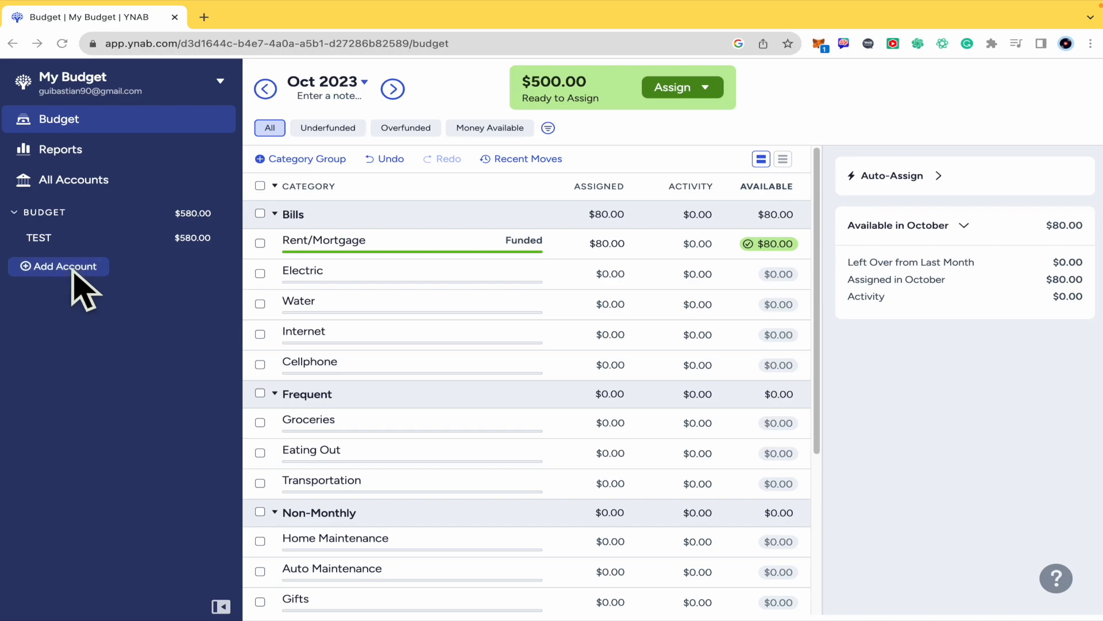
{"action": "left_click", "coordinate": [58, 265]}
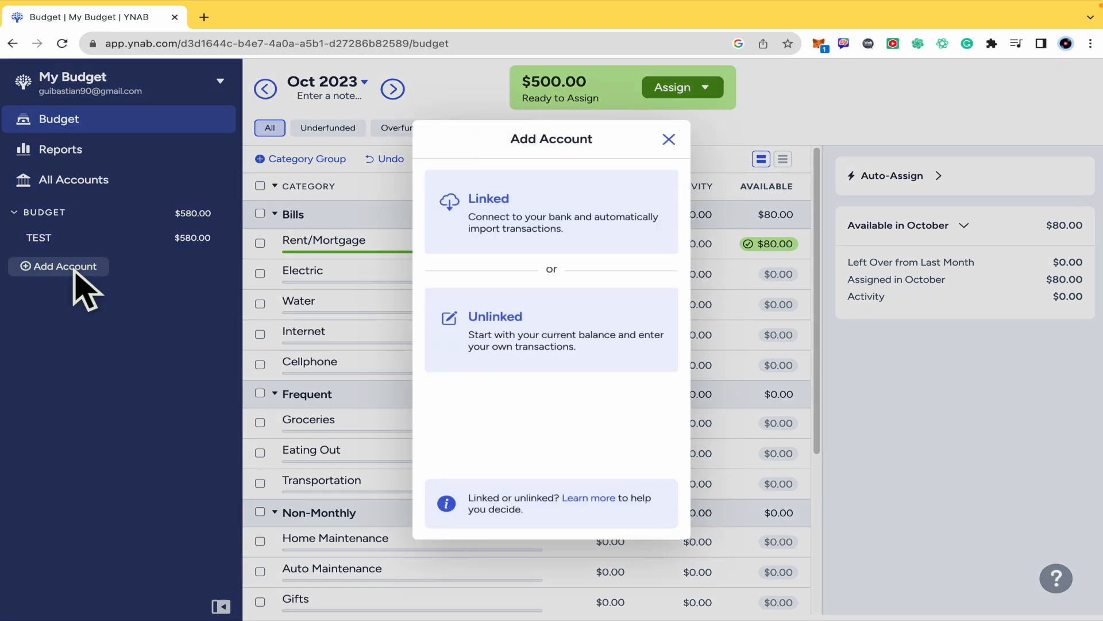
{"action": "mouse_move", "coordinate": [597, 211]}
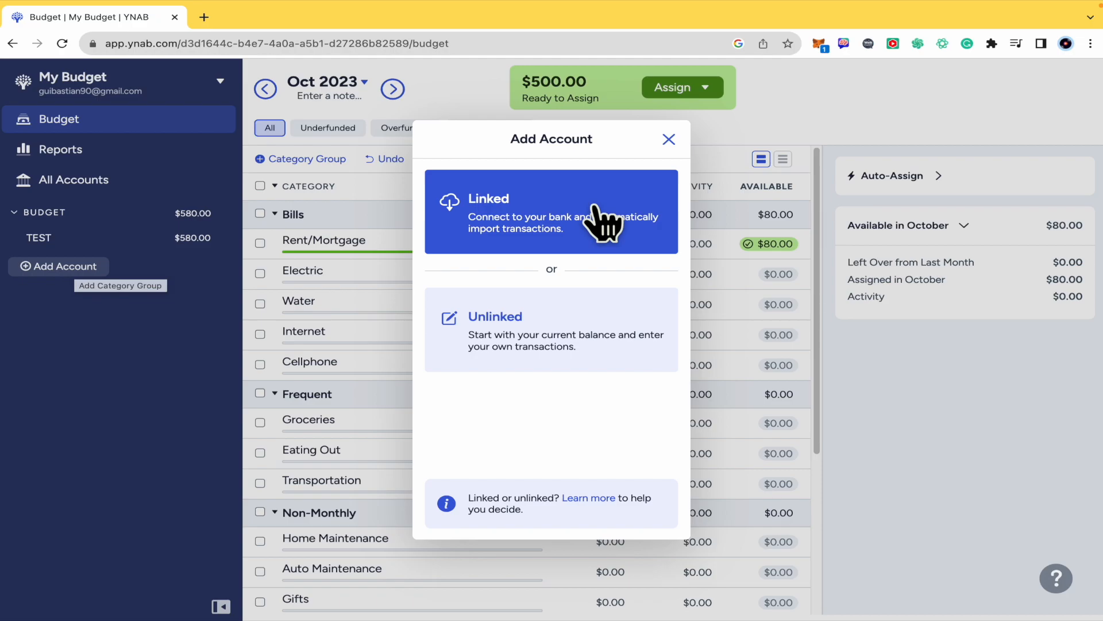
{"action": "mouse_move", "coordinate": [585, 315]}
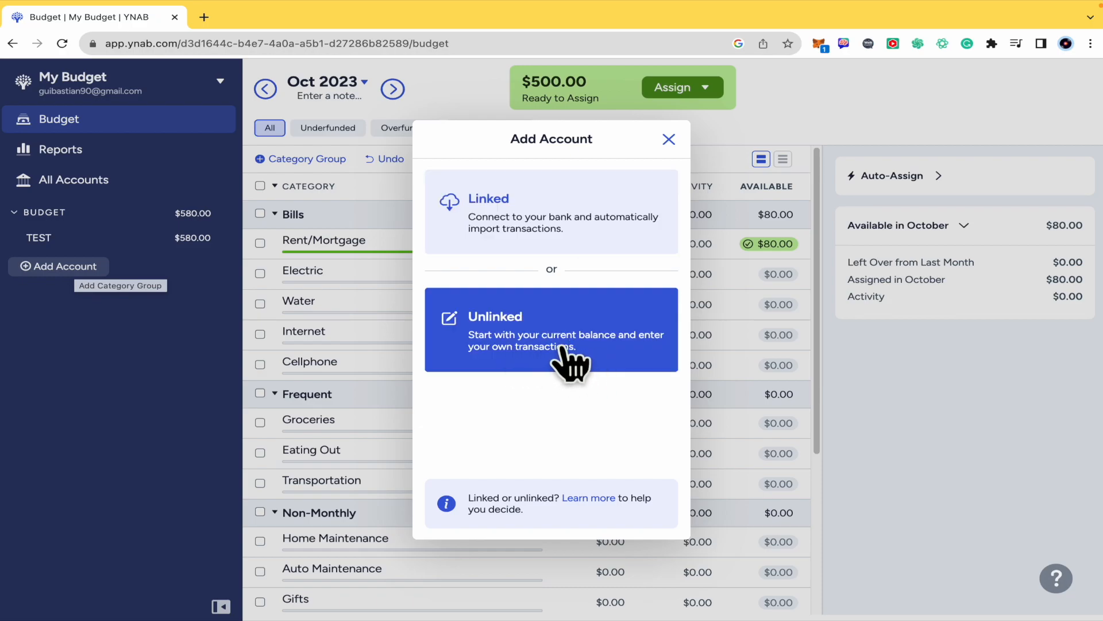
{"action": "mouse_move", "coordinate": [534, 344]}
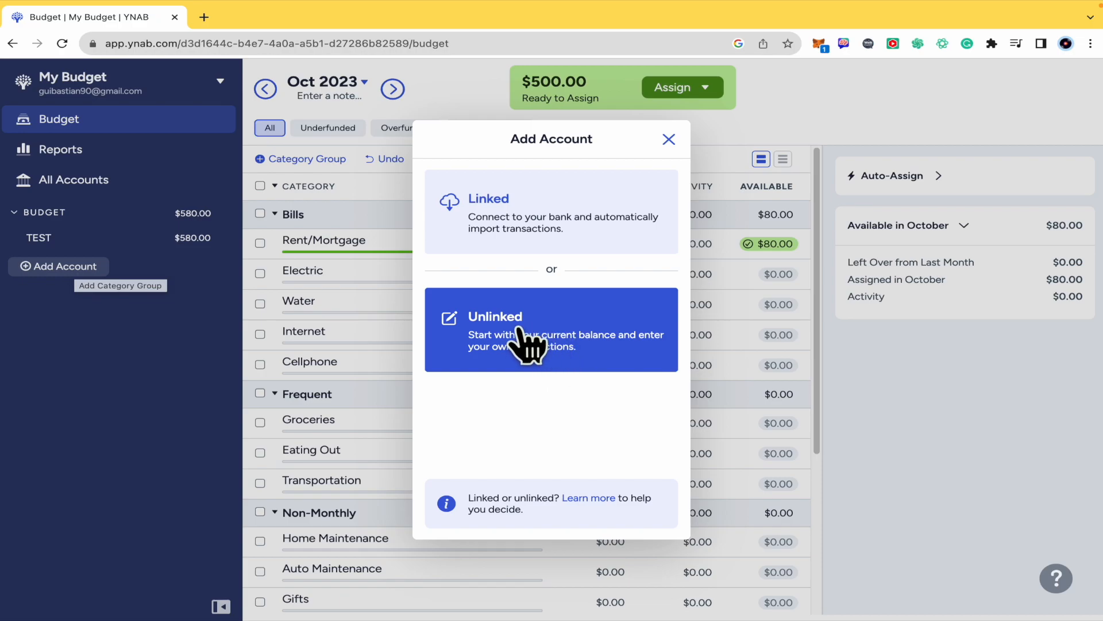
{"action": "left_click", "coordinate": [550, 330]}
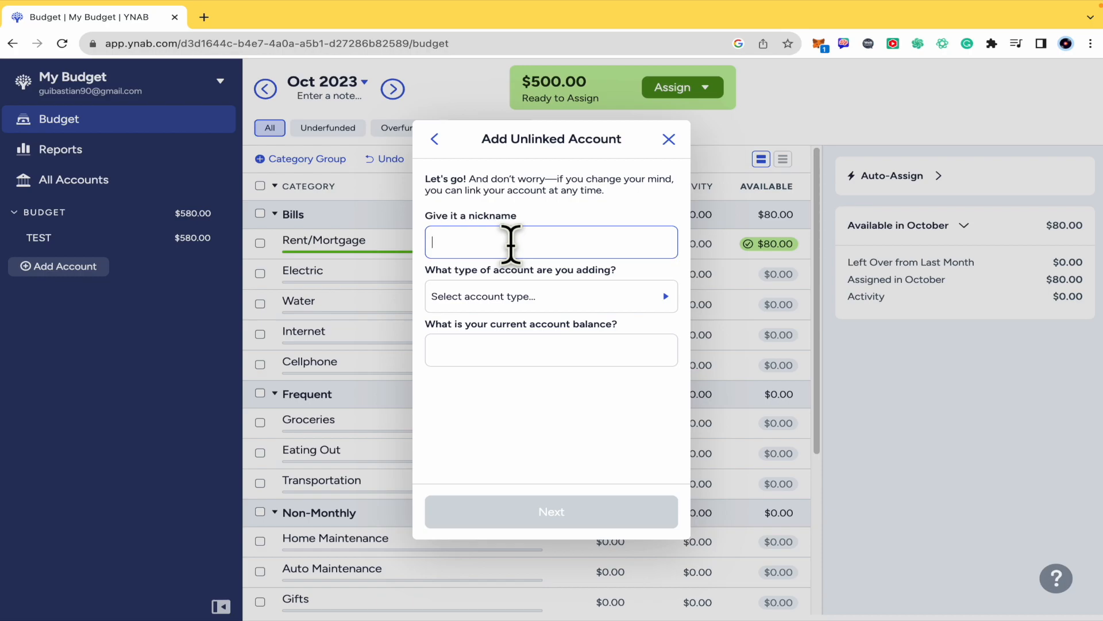
Step: Name the account Salary, make it a Savings account with a 2000 balance, and create it
{"action": "type", "text": "Salary"}
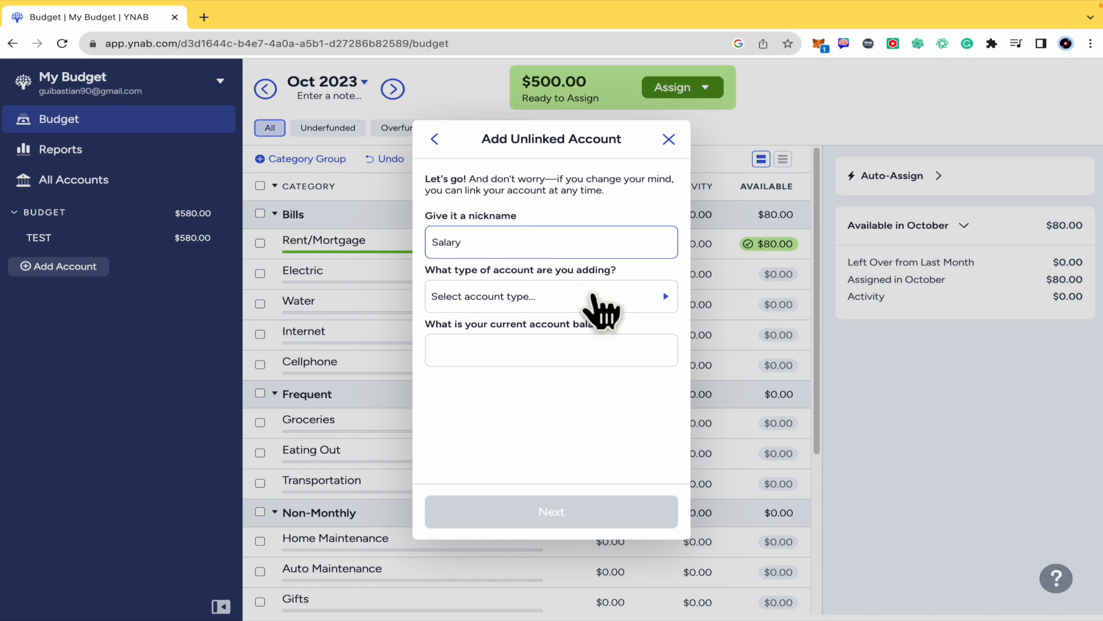
{"action": "left_click", "coordinate": [550, 296]}
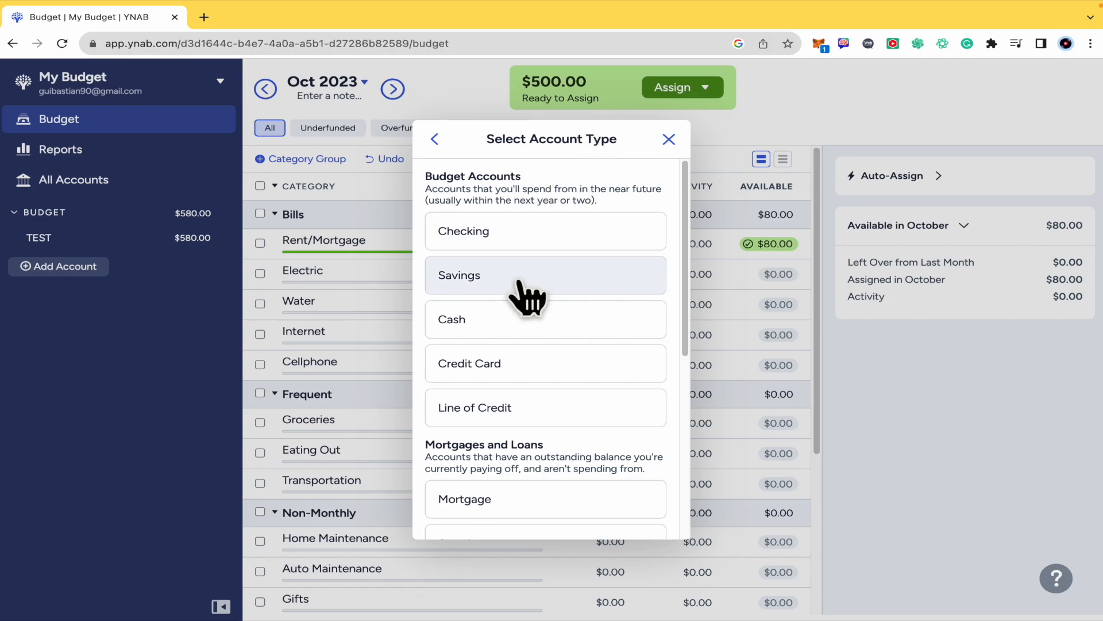
{"action": "left_click", "coordinate": [544, 274]}
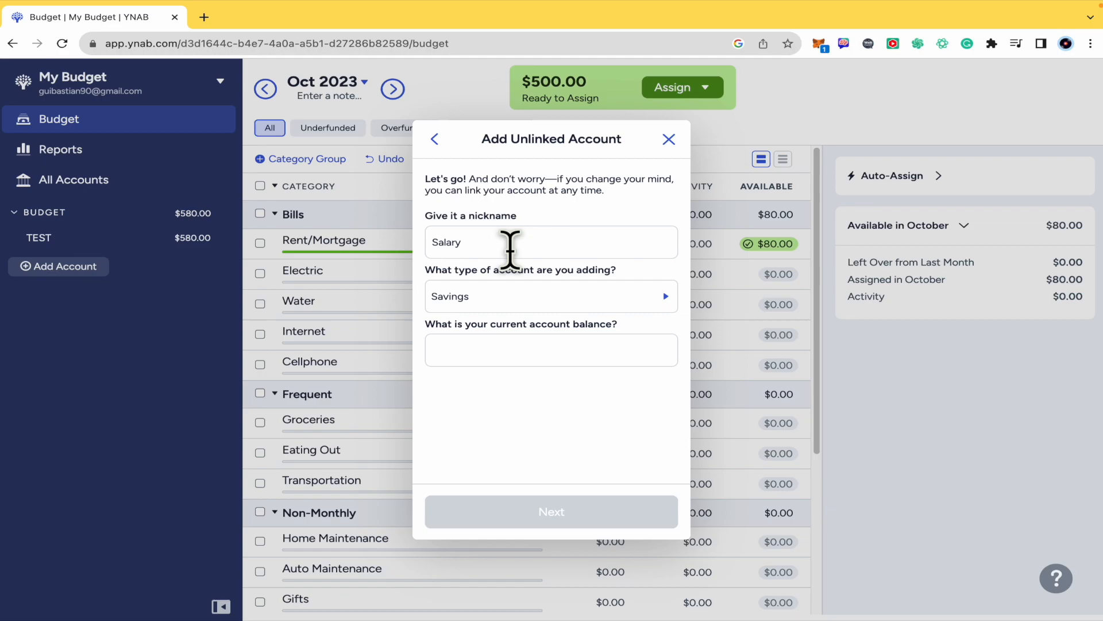
{"action": "left_click", "coordinate": [551, 350]}
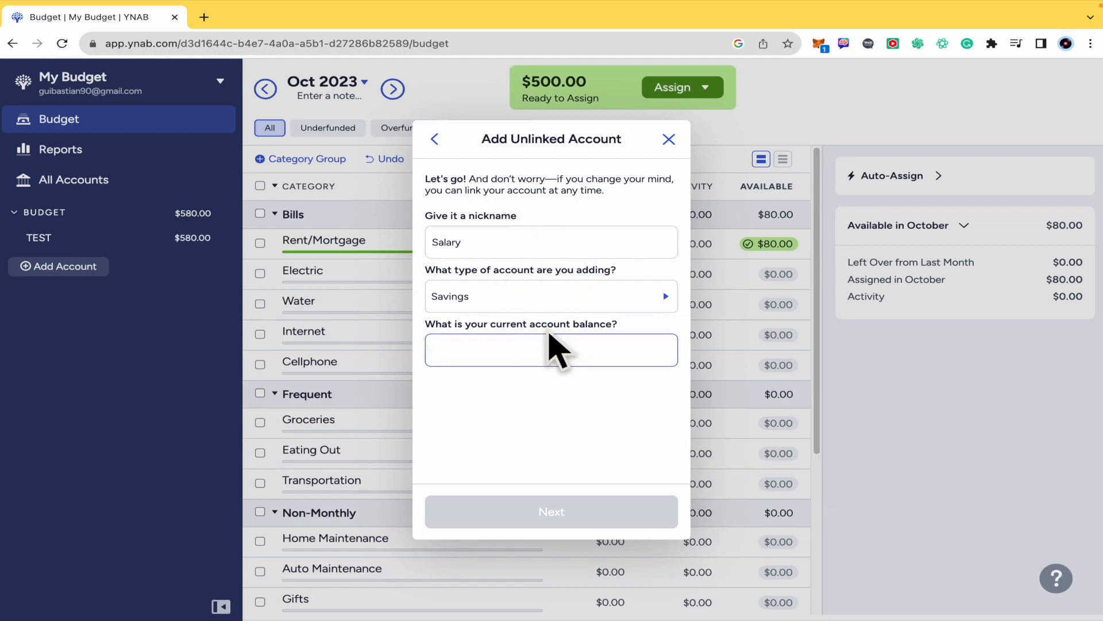
{"action": "type", "text": "2000"}
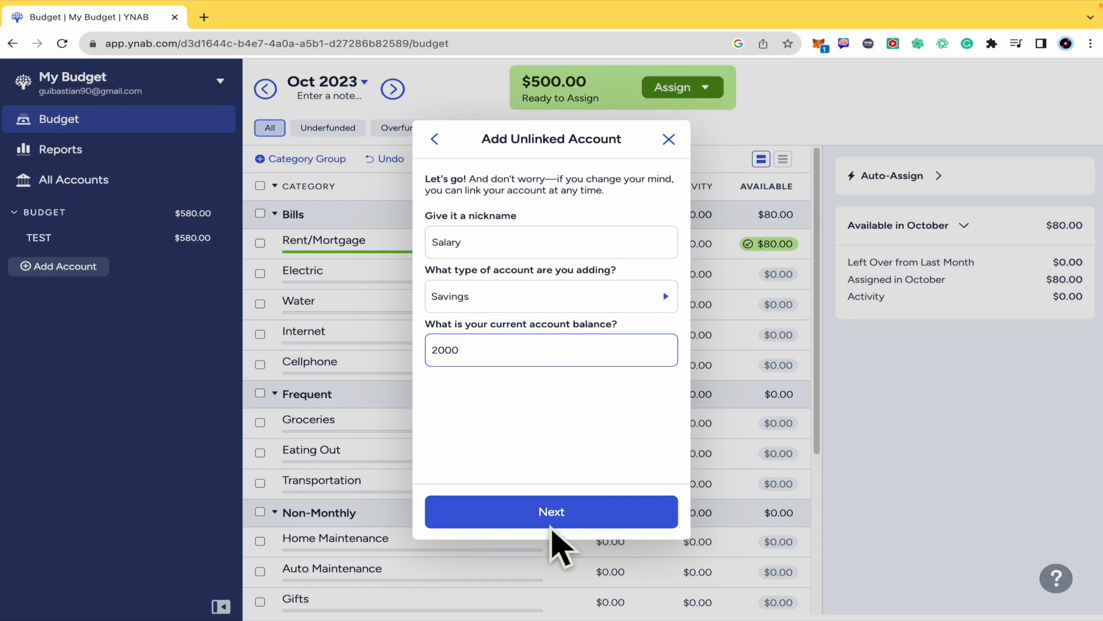
{"action": "left_click", "coordinate": [551, 510]}
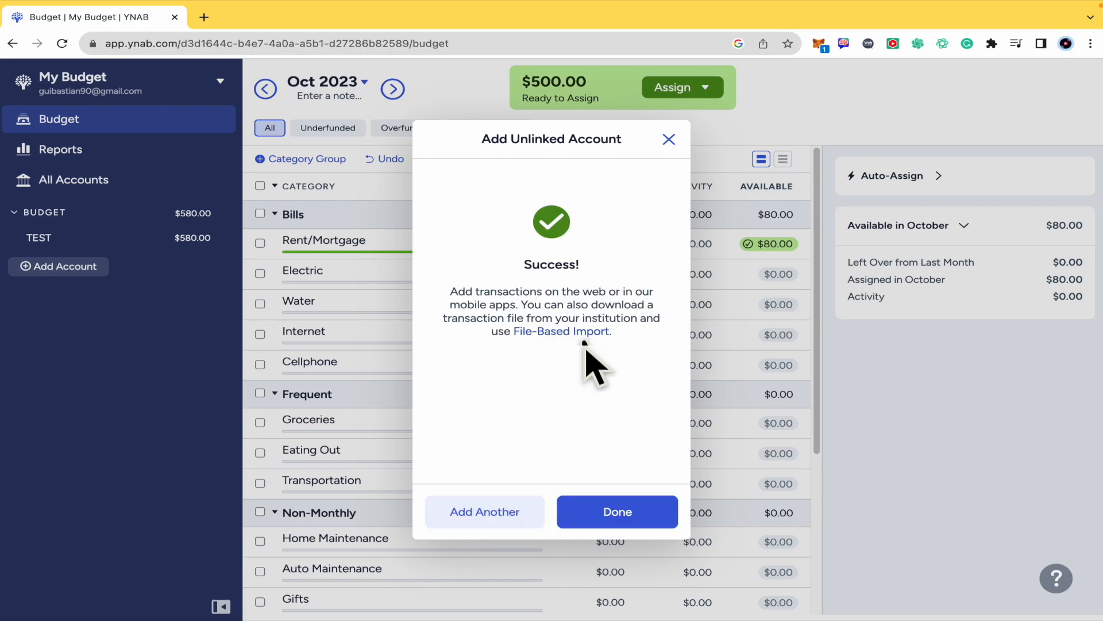
{"action": "mouse_move", "coordinate": [616, 511]}
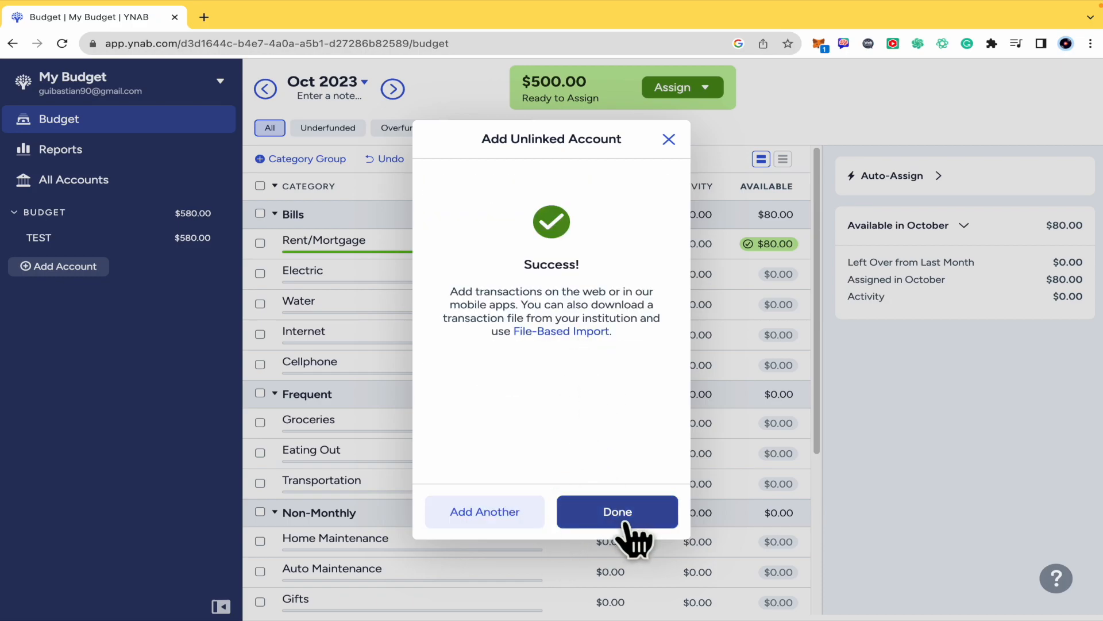
Step: Close the account setup and go to the October 2023 budget showing $2,500.00 ready to assign
{"action": "left_click", "coordinate": [616, 511]}
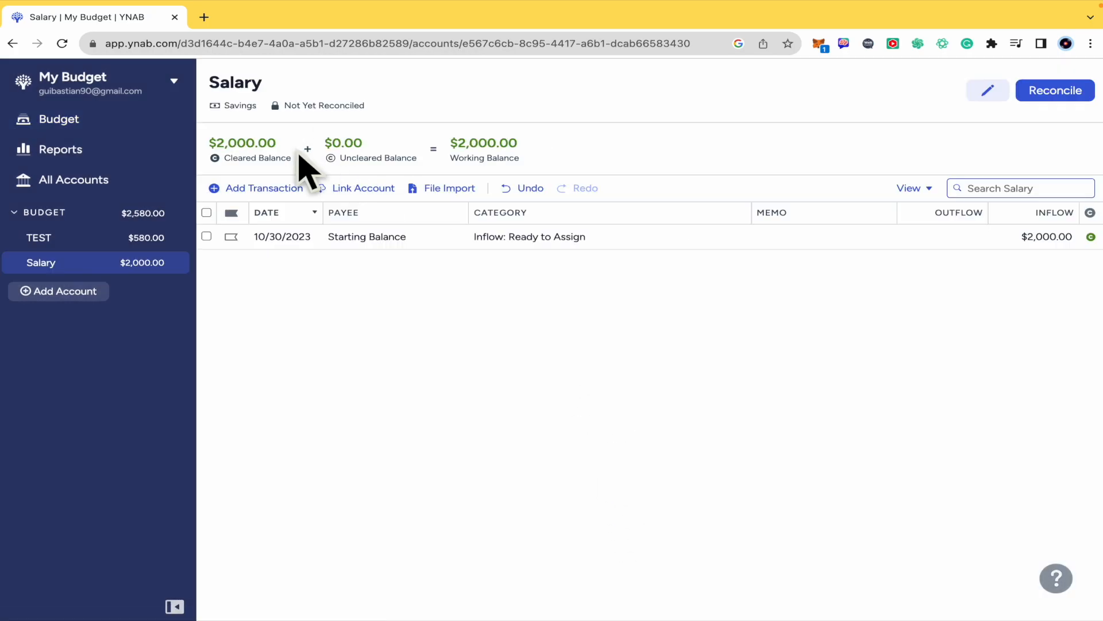
{"action": "mouse_move", "coordinate": [566, 317]}
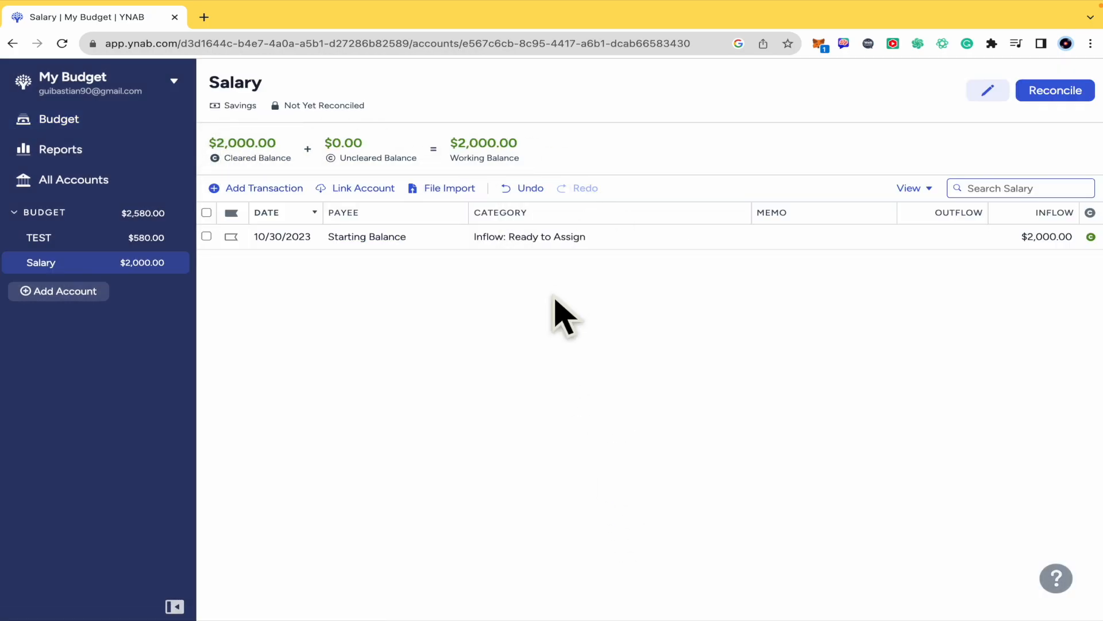
{"action": "mouse_move", "coordinate": [60, 118]}
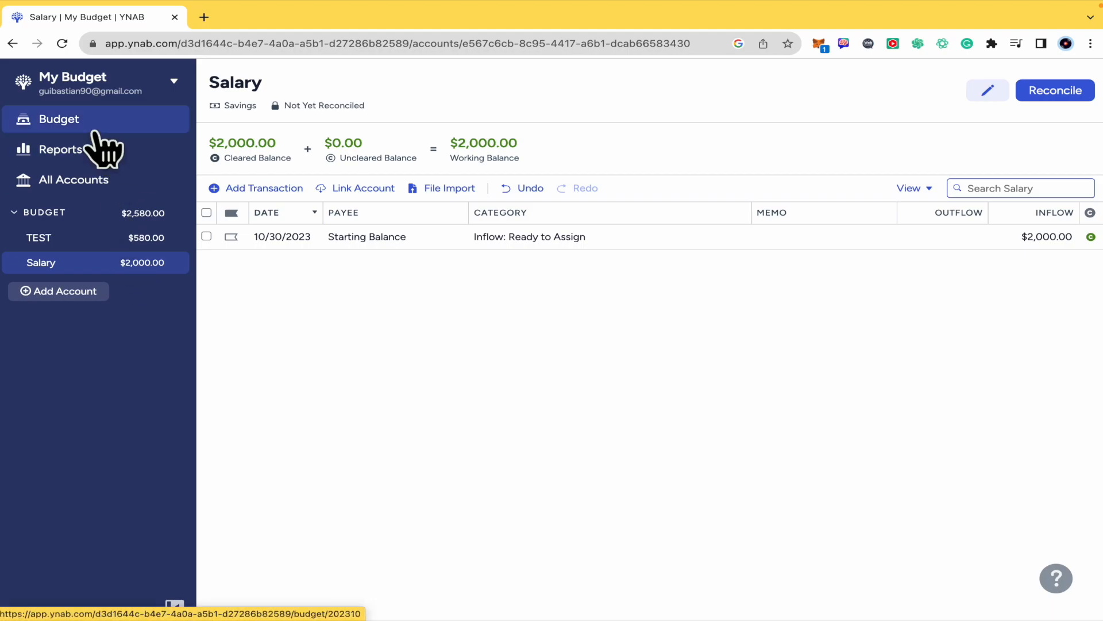
{"action": "left_click", "coordinate": [59, 118]}
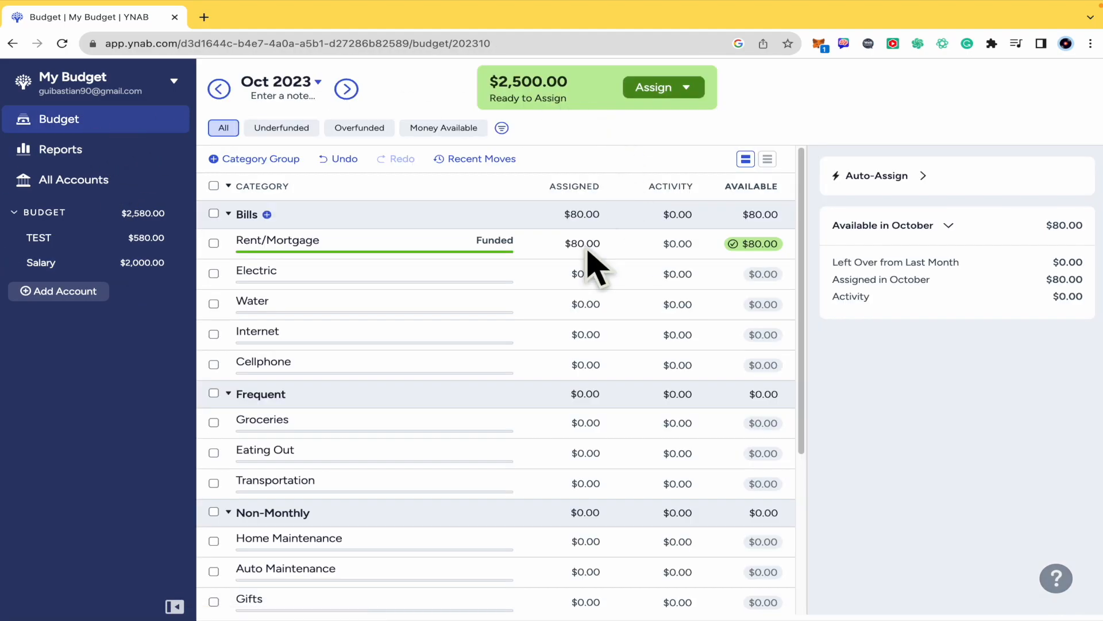
{"action": "left_click", "coordinate": [582, 301]}
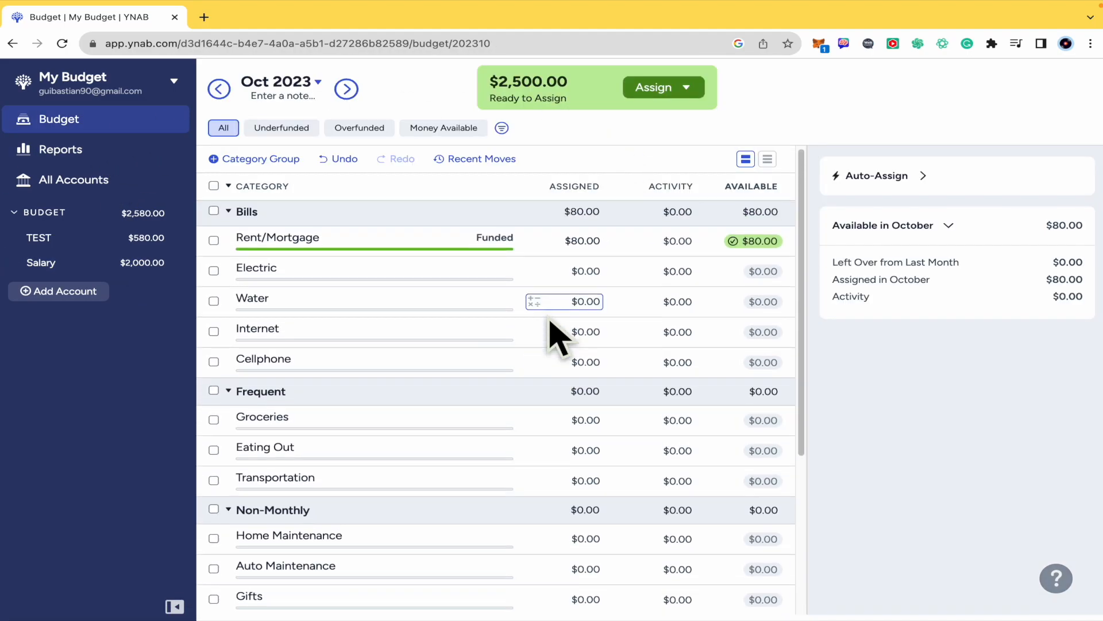
{"action": "left_click", "coordinate": [563, 423]}
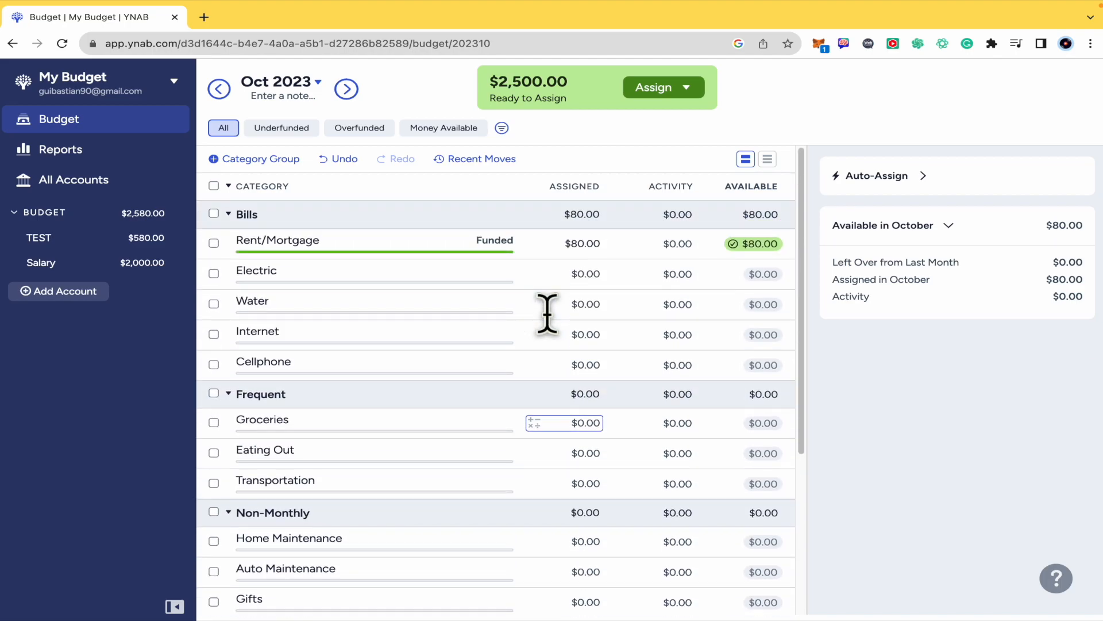
{"action": "mouse_move", "coordinate": [660, 87]}
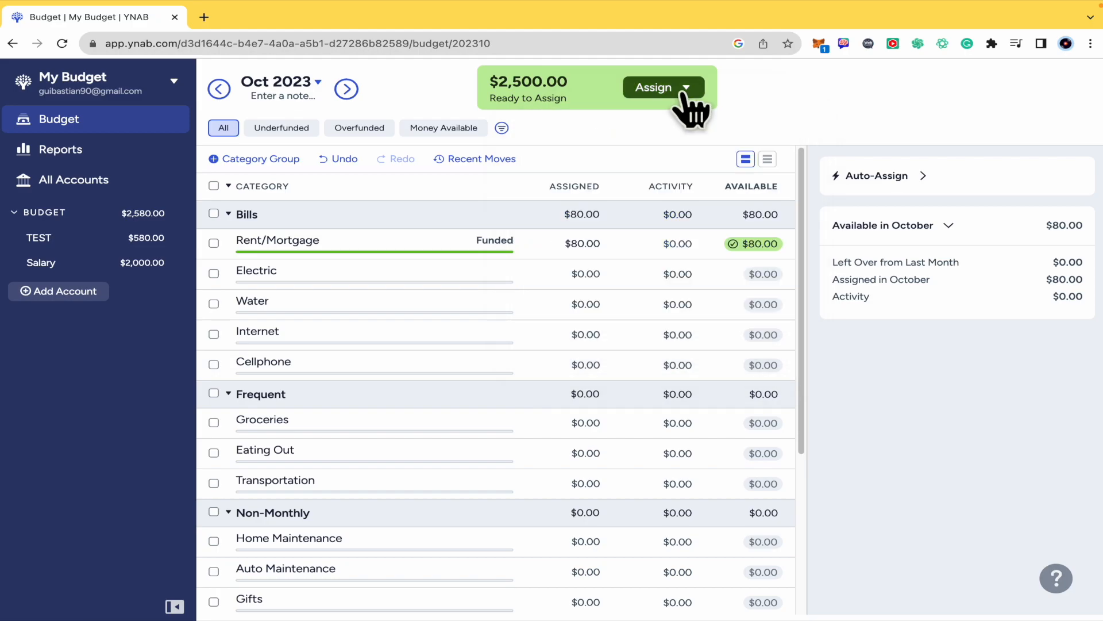
Step: Manually assign $250.00 of ready money to the Bills: Electric category
{"action": "left_click", "coordinate": [696, 87]}
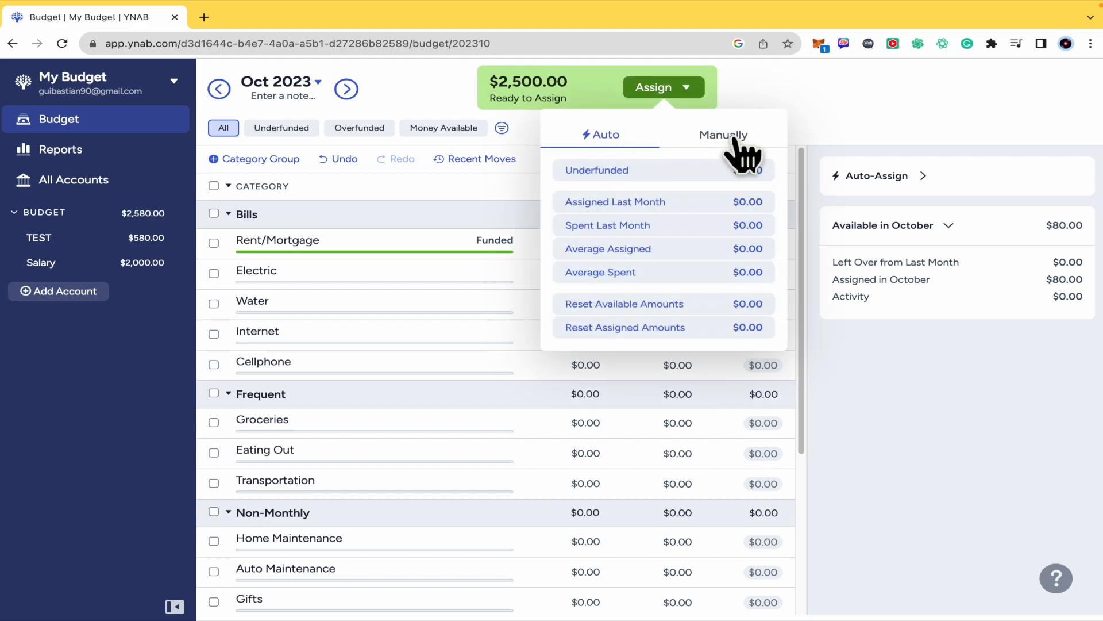
{"action": "left_click", "coordinate": [723, 135]}
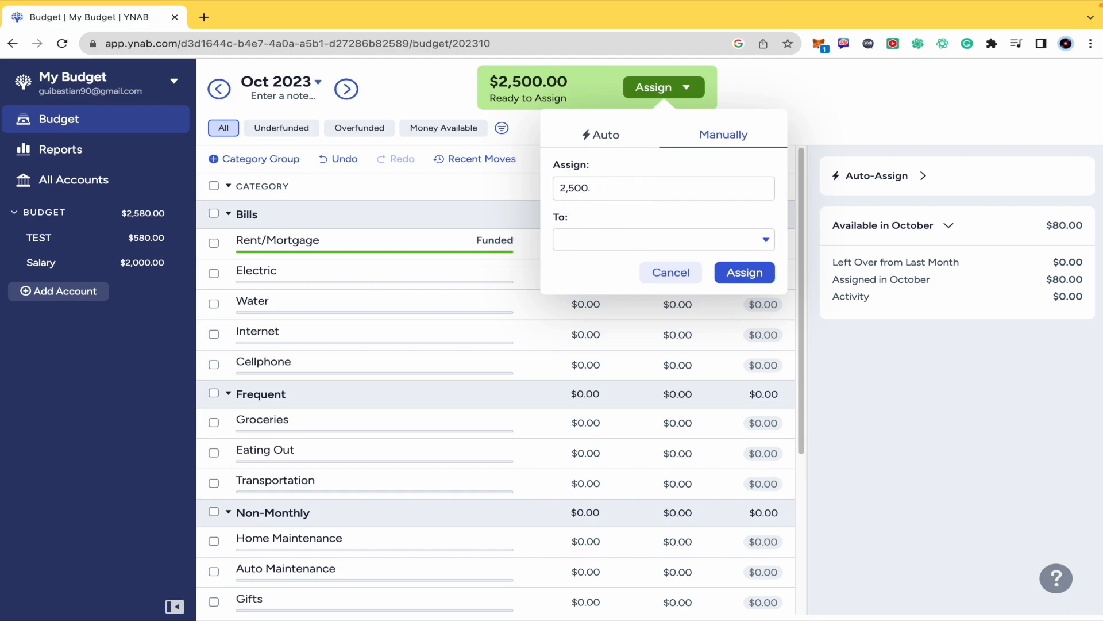
{"action": "type", "text": "220"}
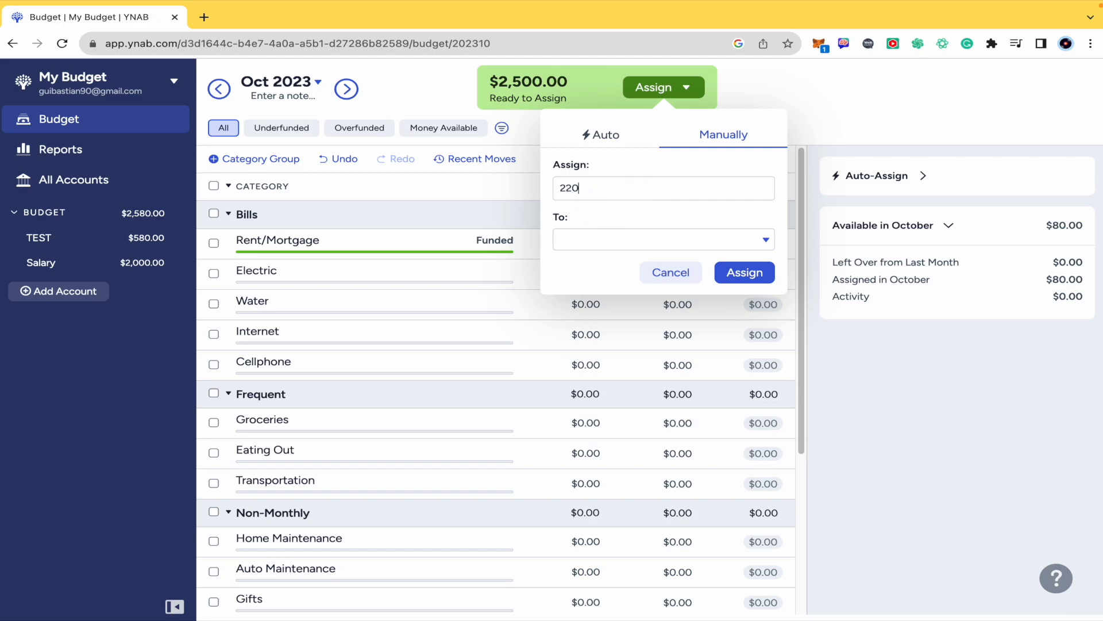
{"action": "left_click", "coordinate": [657, 239]}
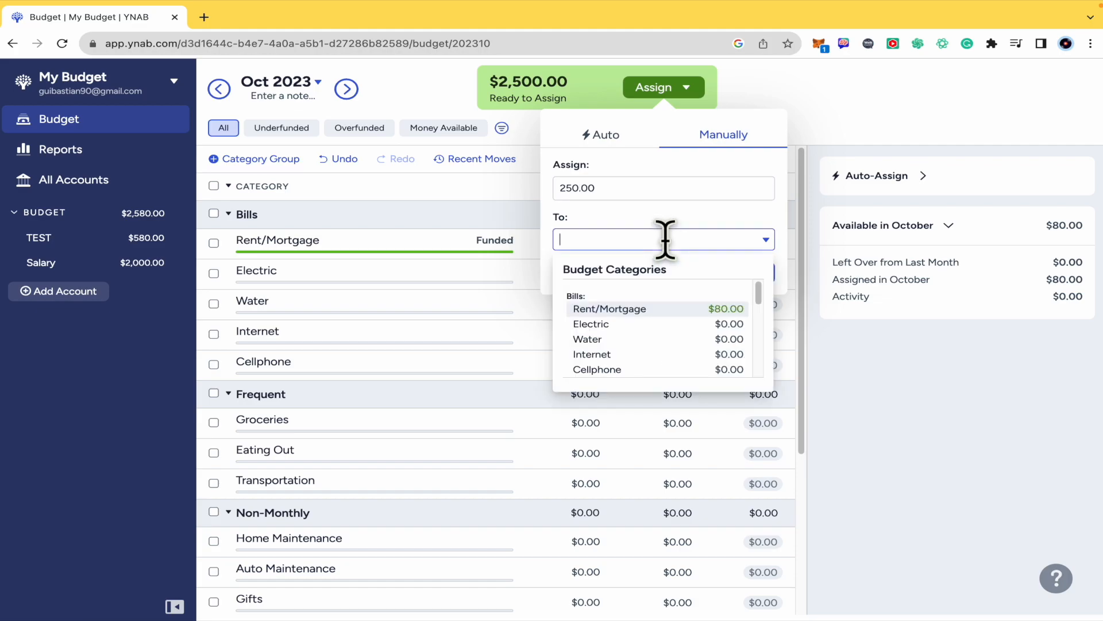
{"action": "left_click", "coordinate": [590, 325]}
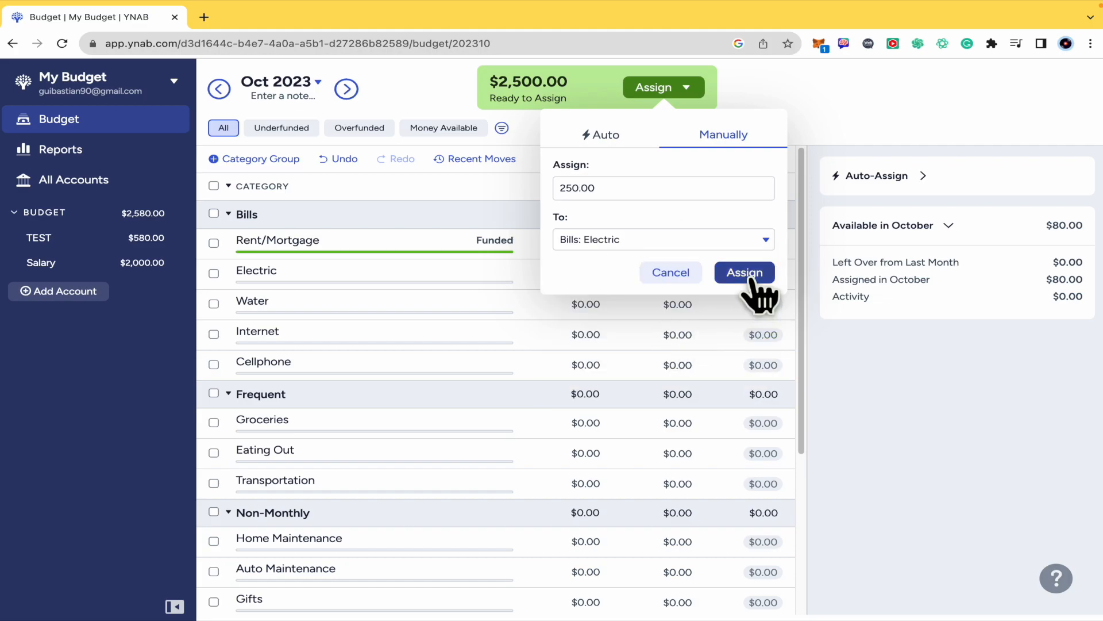
{"action": "left_click", "coordinate": [744, 272]}
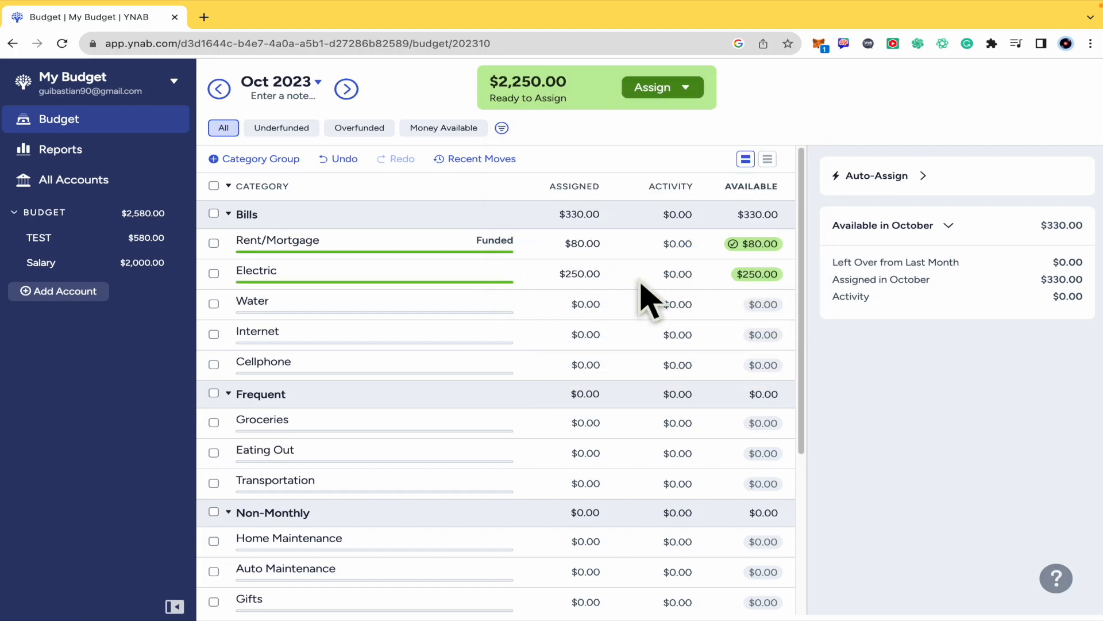
Step: Assign $100.00 to Internet and $40.00 to Cellphone in their Assigned cells
{"action": "left_click", "coordinate": [582, 334]}
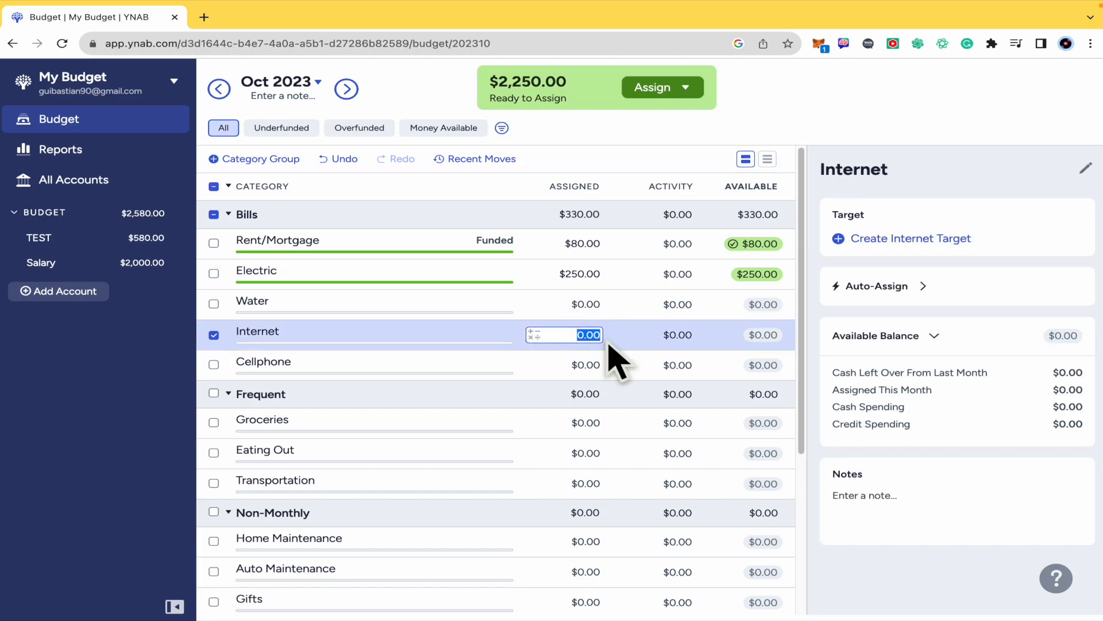
{"action": "type", "text": "100"}
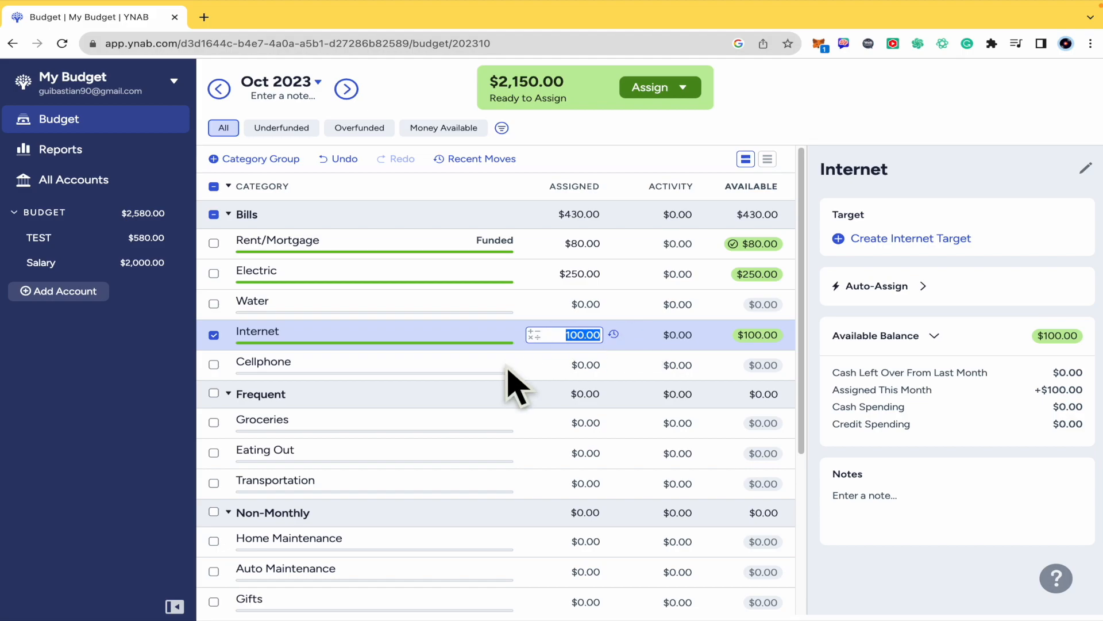
{"action": "mouse_move", "coordinate": [497, 380]}
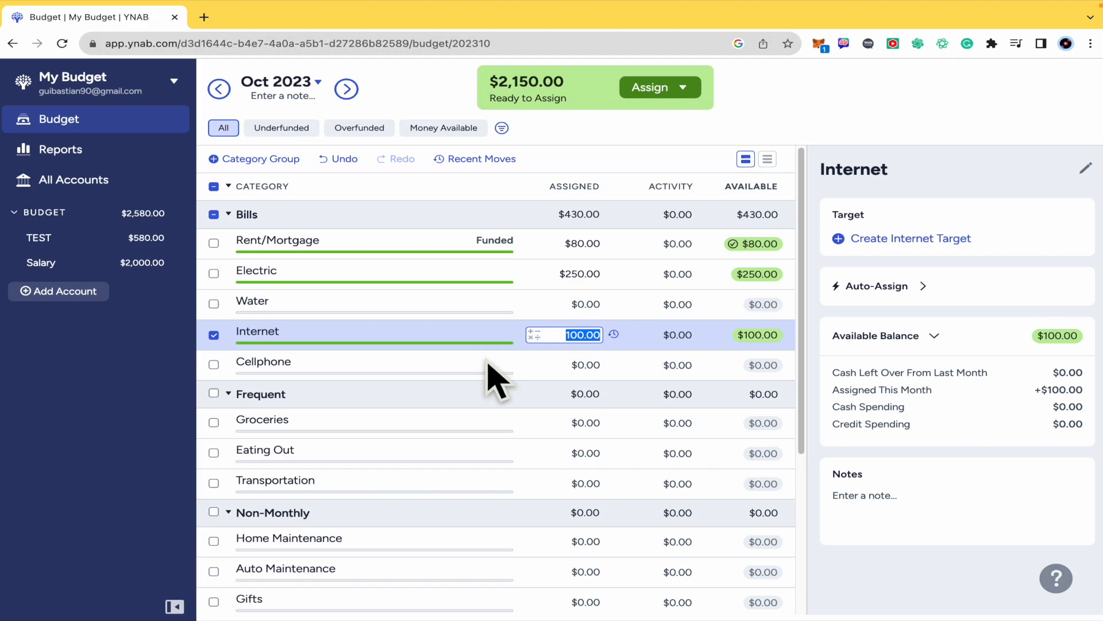
{"action": "left_click", "coordinate": [563, 364]}
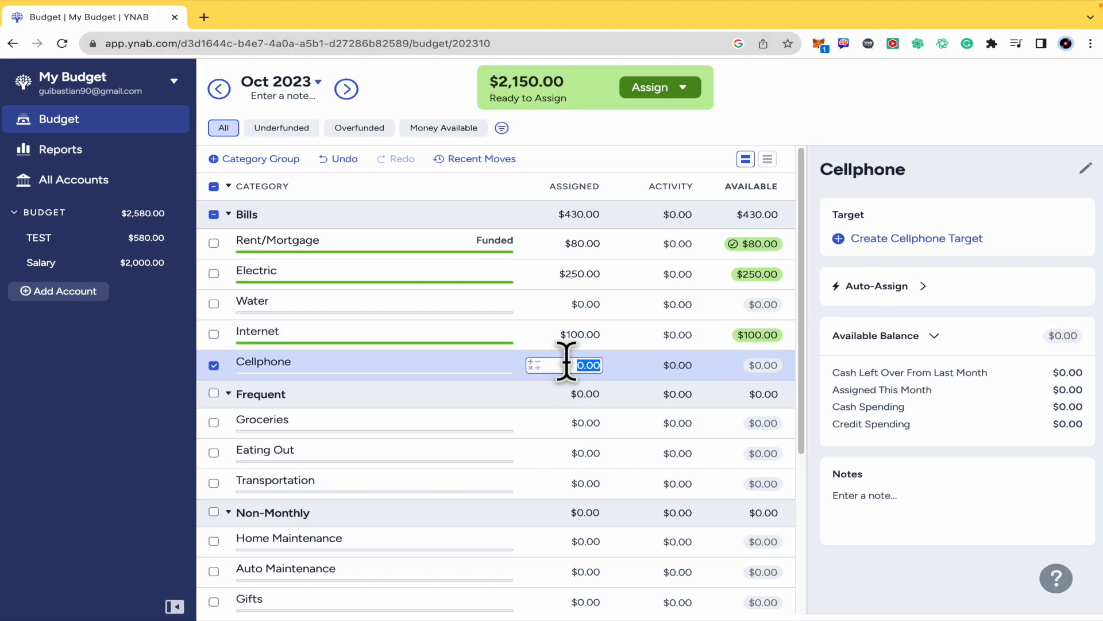
{"action": "type", "text": "40"}
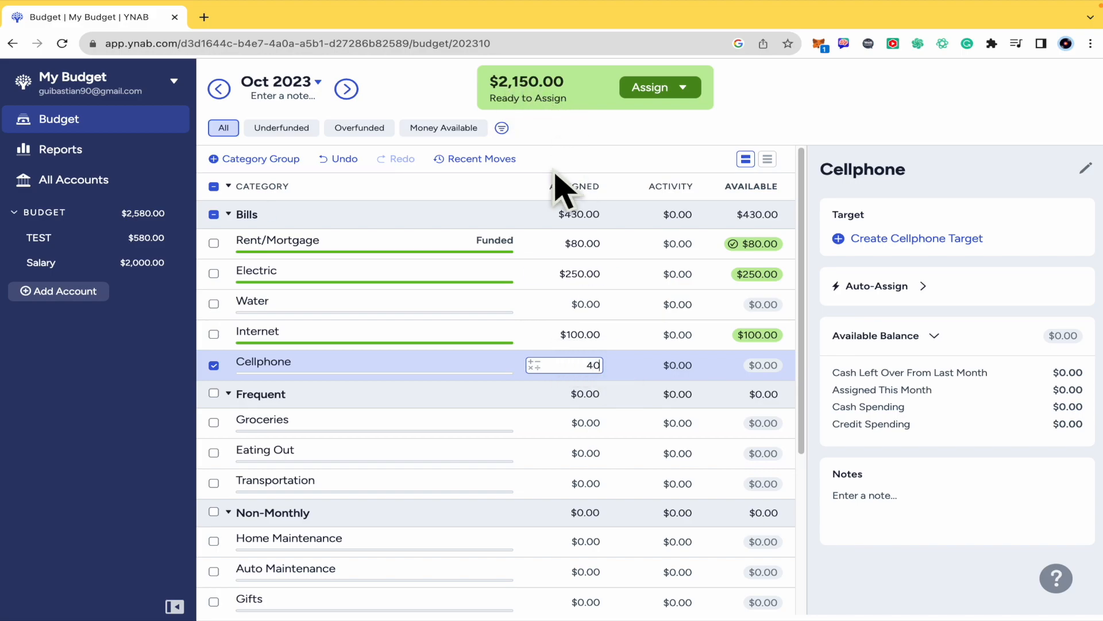
{"action": "mouse_move", "coordinate": [518, 113]}
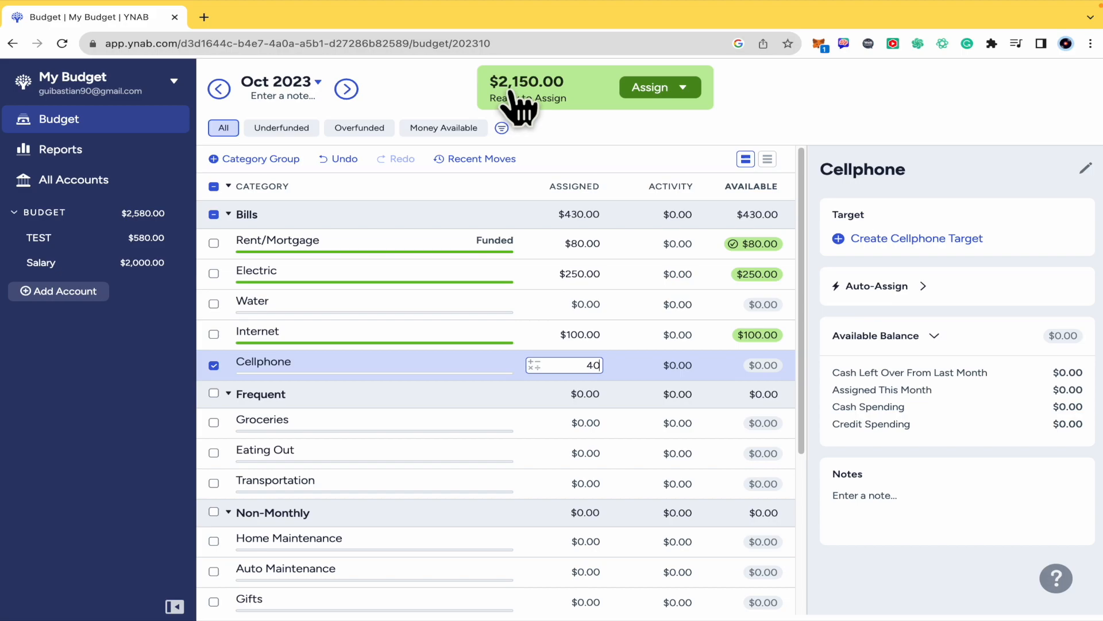
{"action": "mouse_move", "coordinate": [534, 130]}
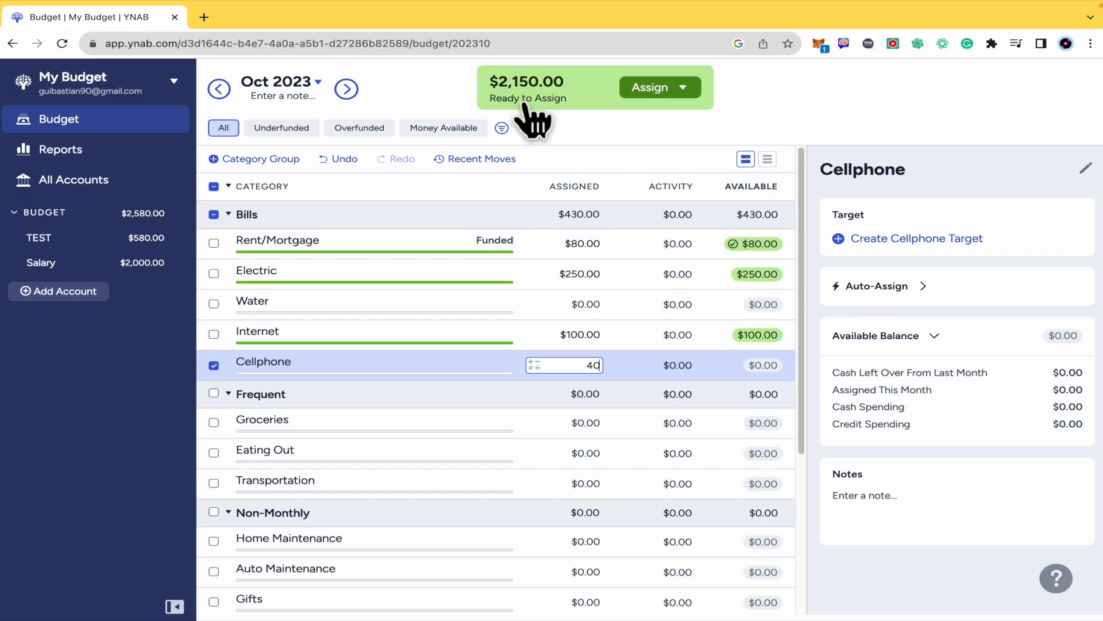
{"action": "key", "text": "Return"}
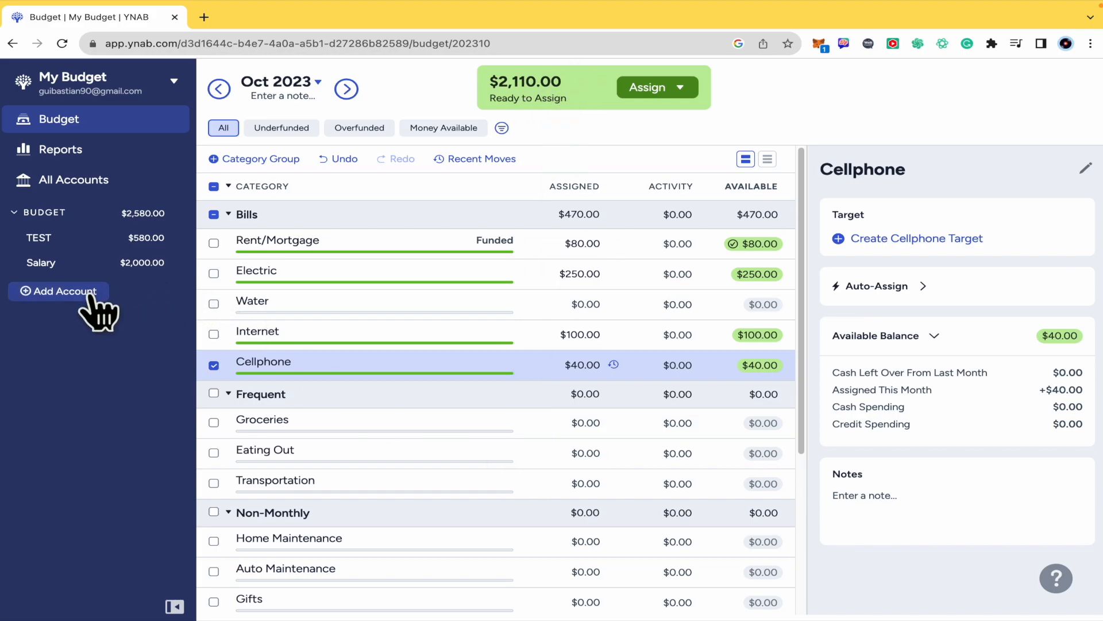
{"action": "left_click", "coordinate": [59, 291]}
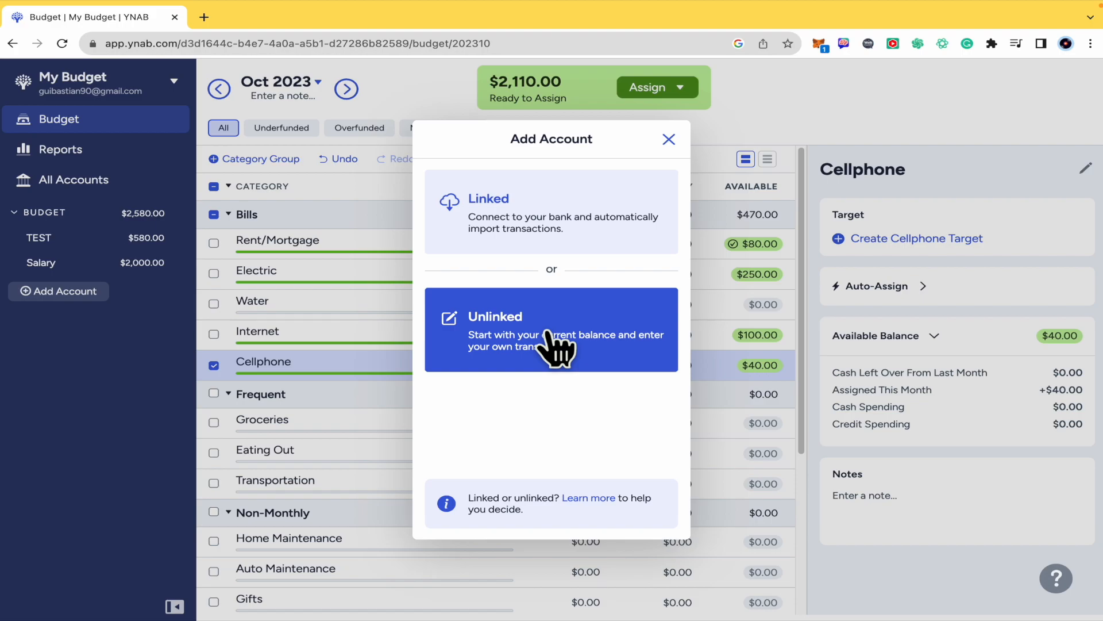
{"action": "left_click", "coordinate": [552, 330]}
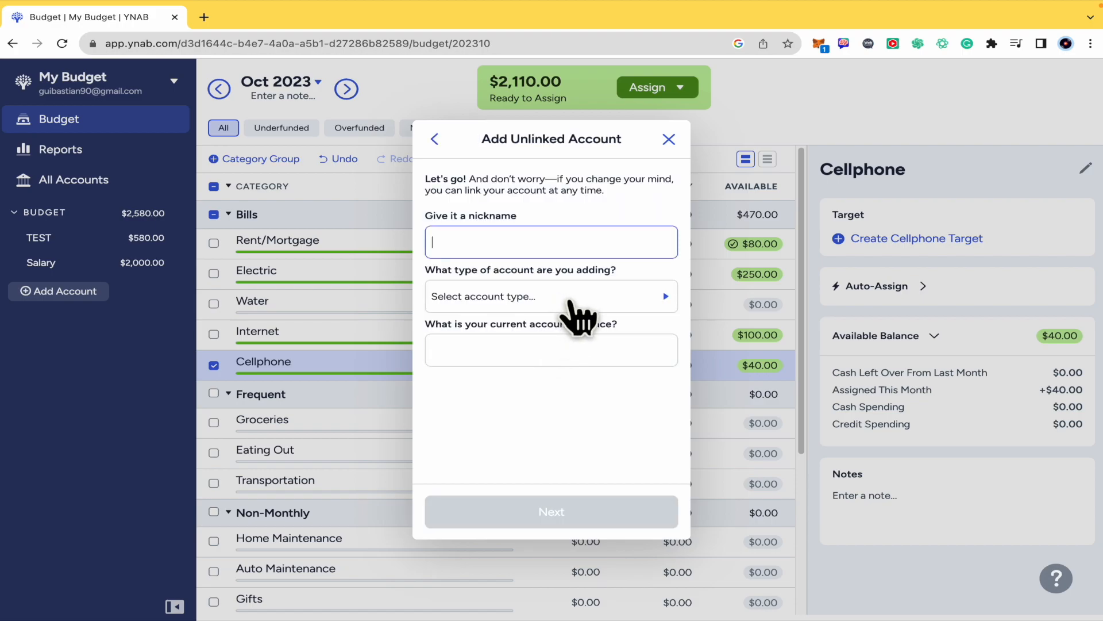
{"action": "left_click", "coordinate": [551, 295]}
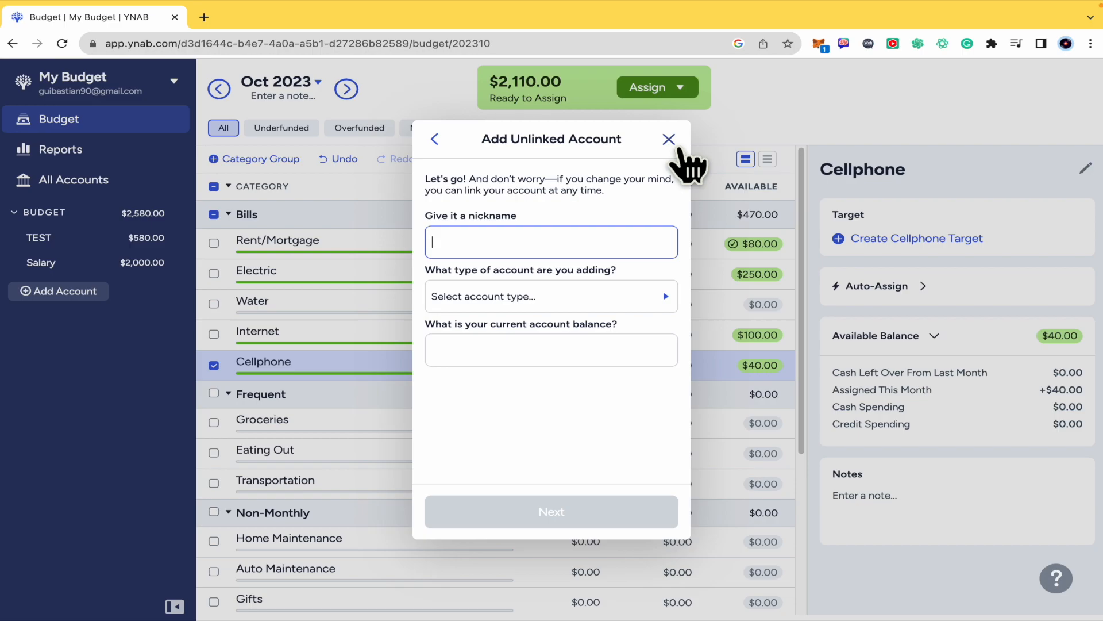
{"action": "left_click", "coordinate": [668, 139]}
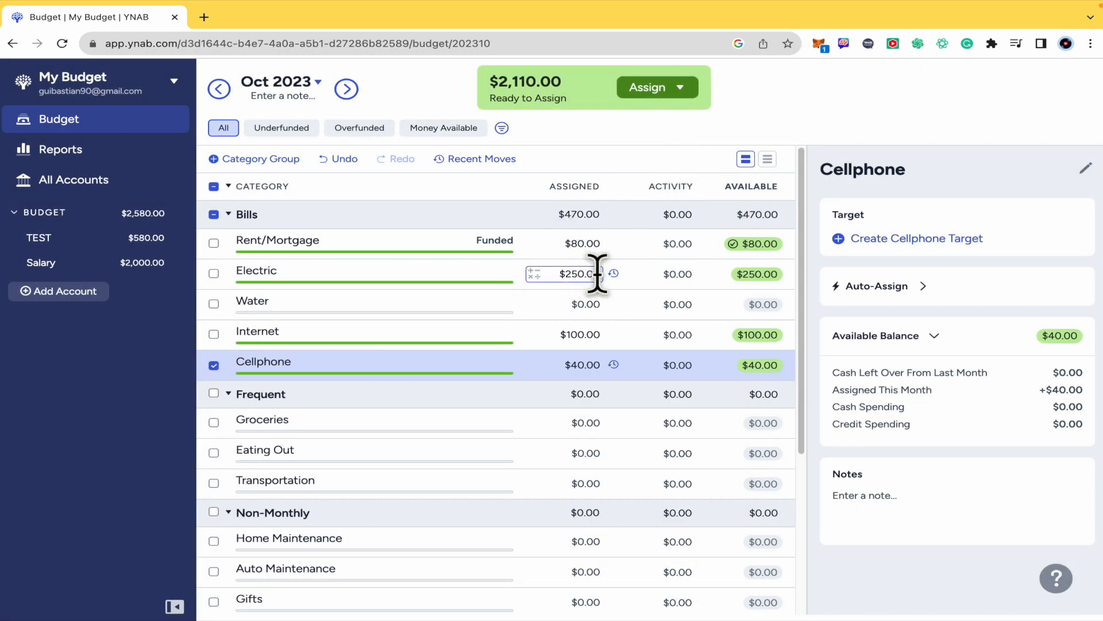
{"action": "left_click", "coordinate": [132, 418]}
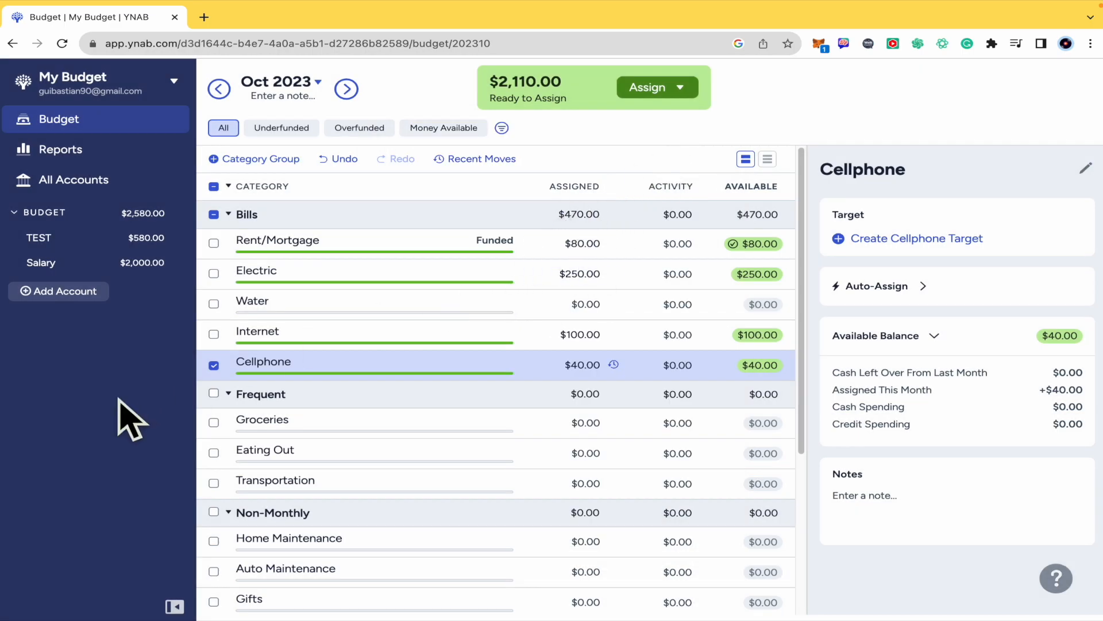